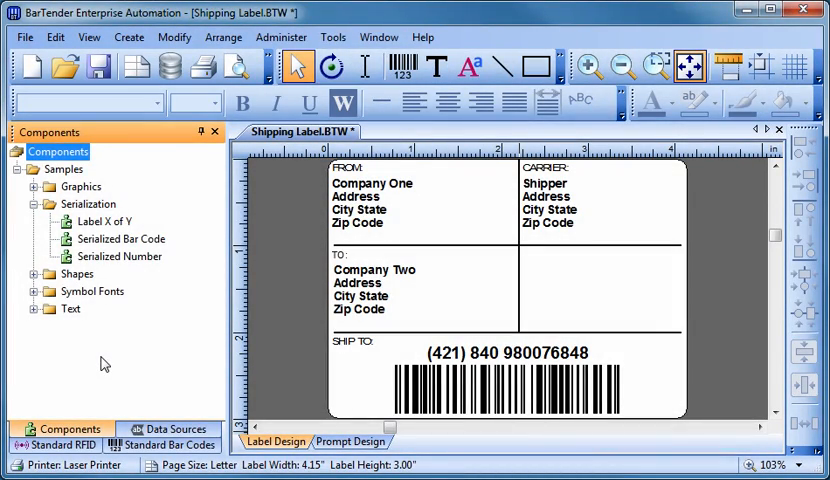
mouse_move(98, 324)
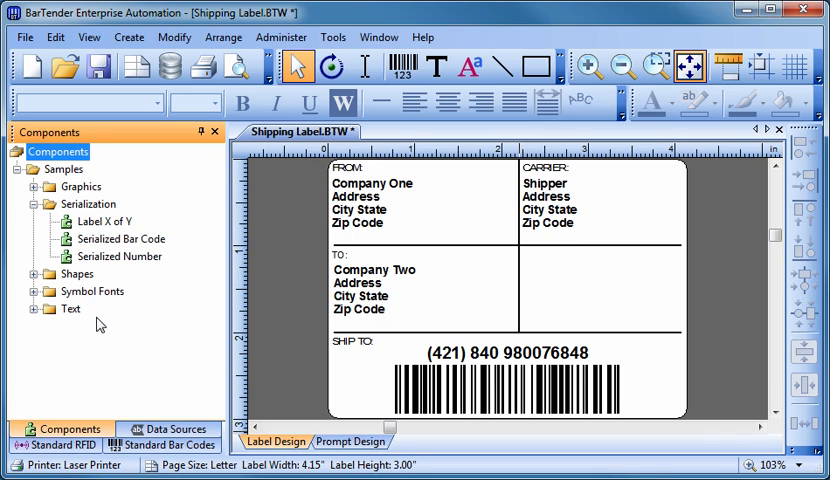
- Drag a Label X of Y serialization counter onto the carrier box of the shipping label
click(104, 220)
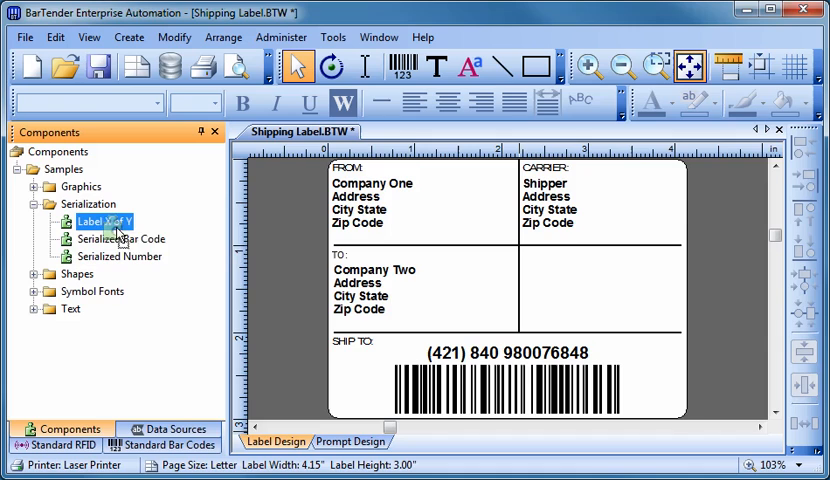
drag(104, 220, 564, 280)
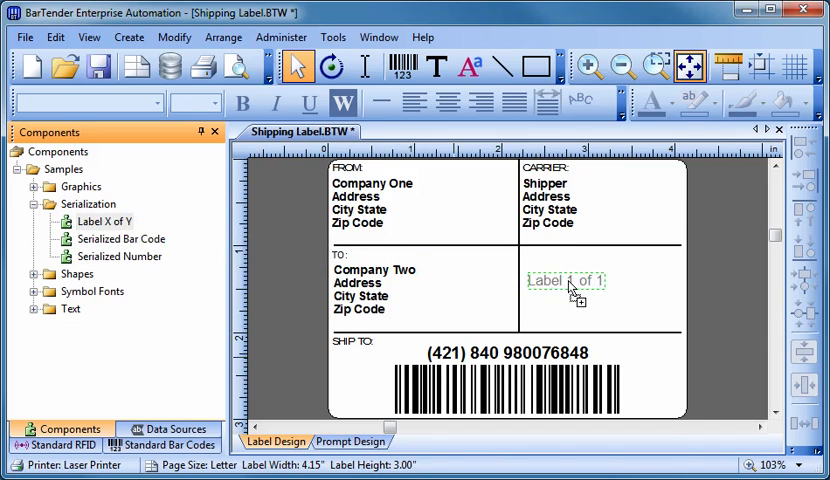
click(564, 280)
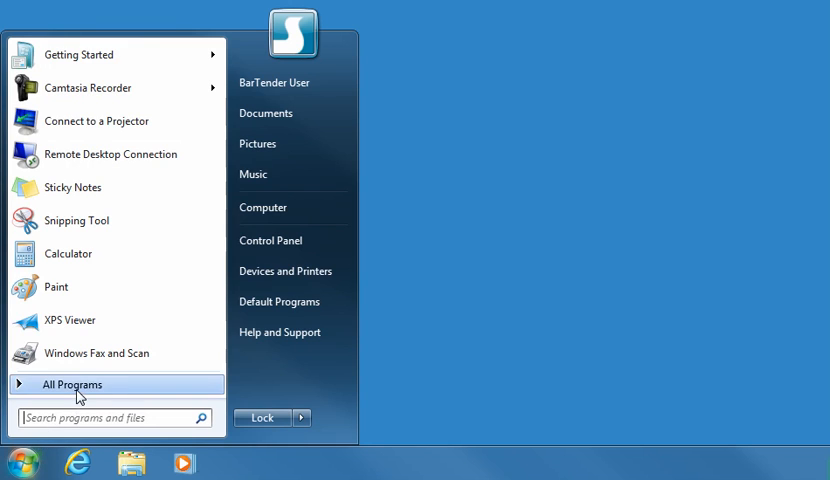
- Expand All Programs and the BarTender 9.4 folder to list its companion tools
click(70, 384)
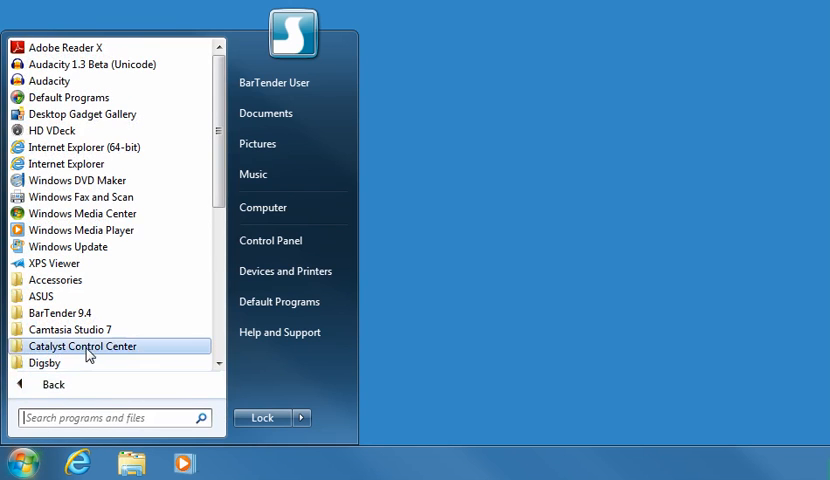
click(62, 312)
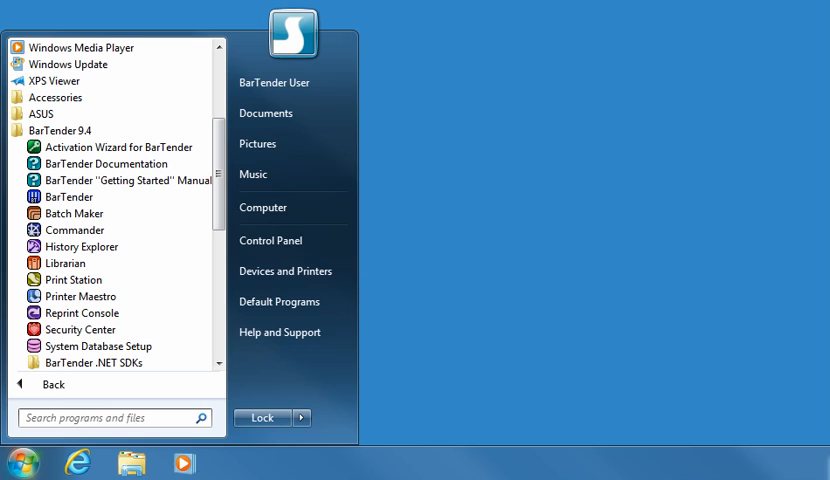
mouse_move(74, 230)
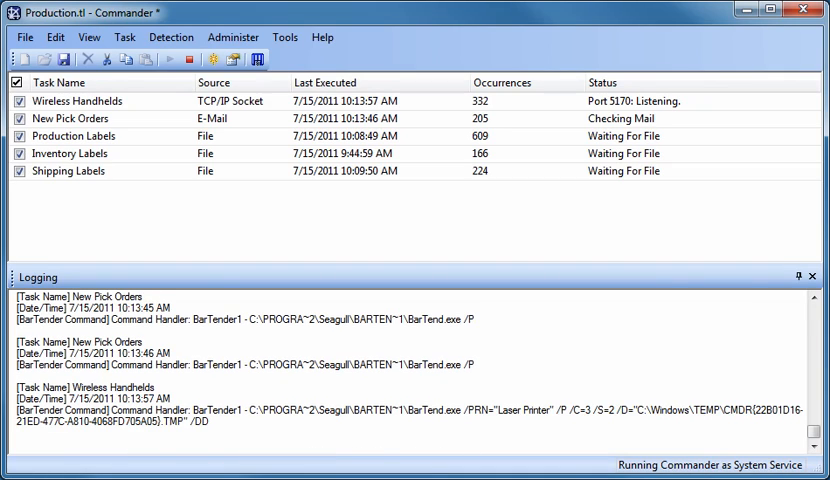
click(18, 462)
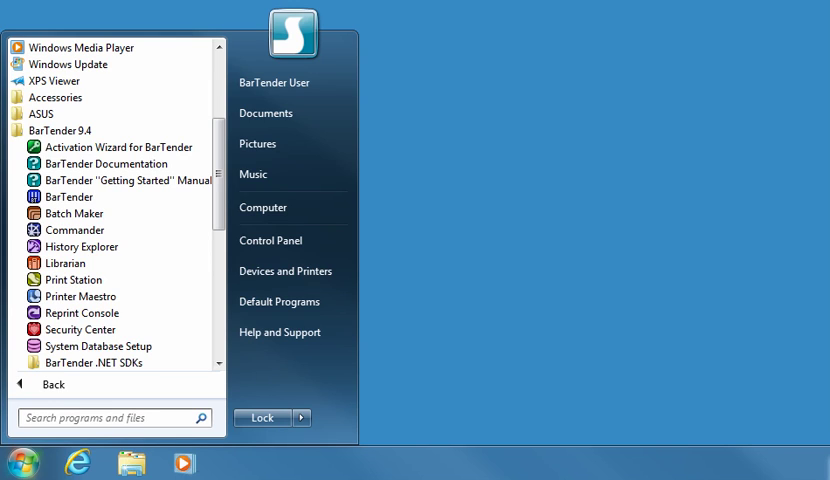
mouse_move(80, 246)
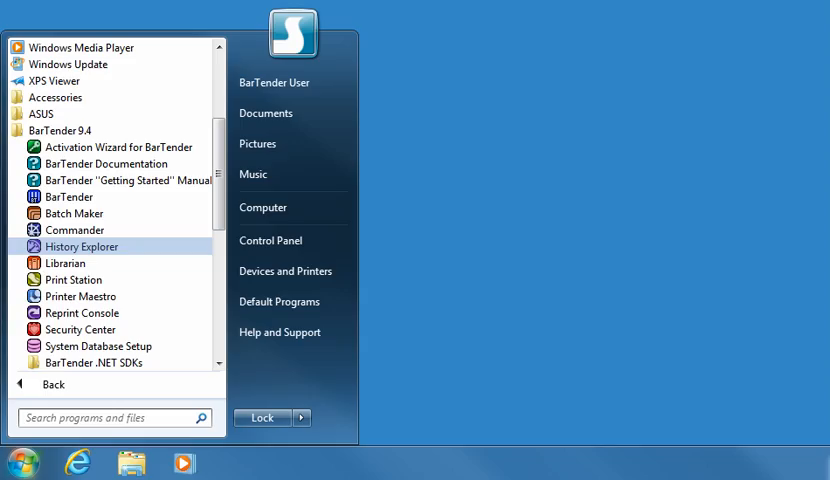
click(80, 246)
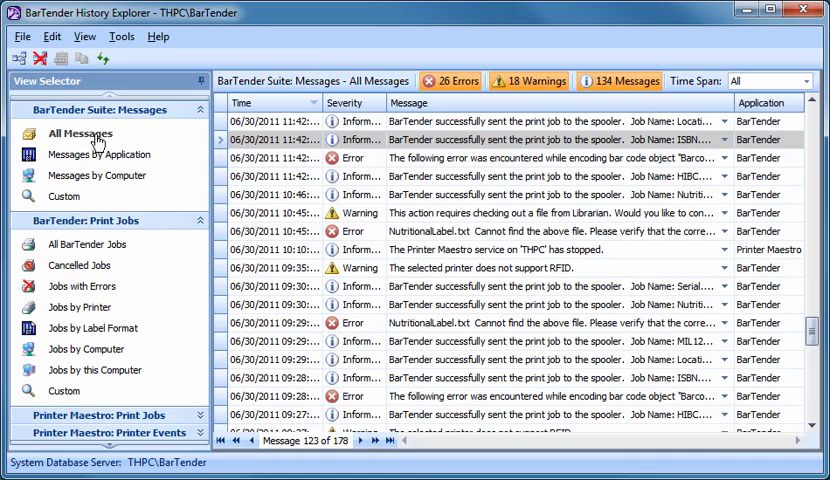
mouse_move(414, 140)
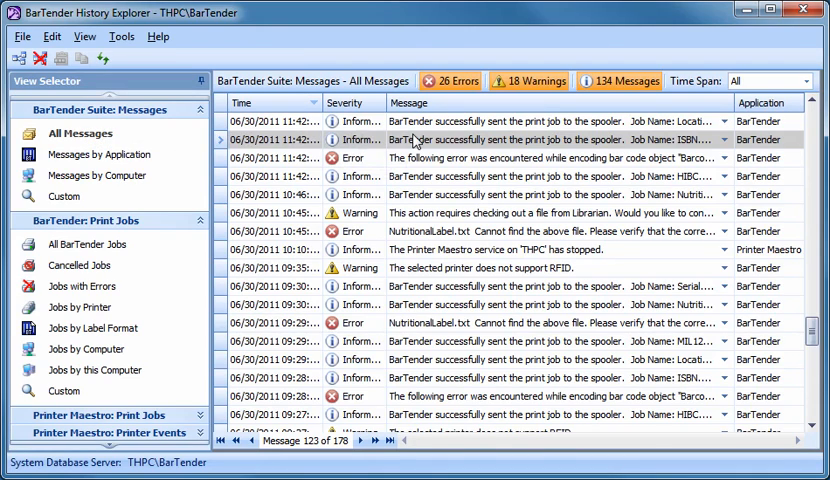
click(500, 140)
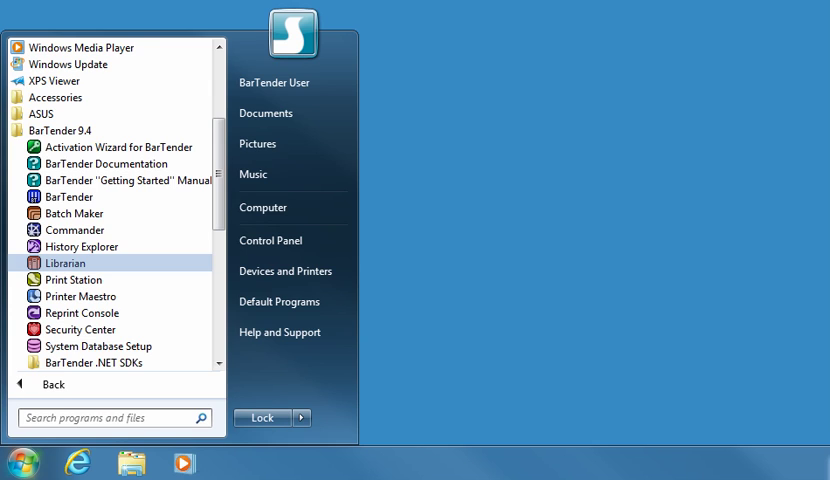
- Launch Librarian and browse the label files in the Inventory and Production folders
click(66, 262)
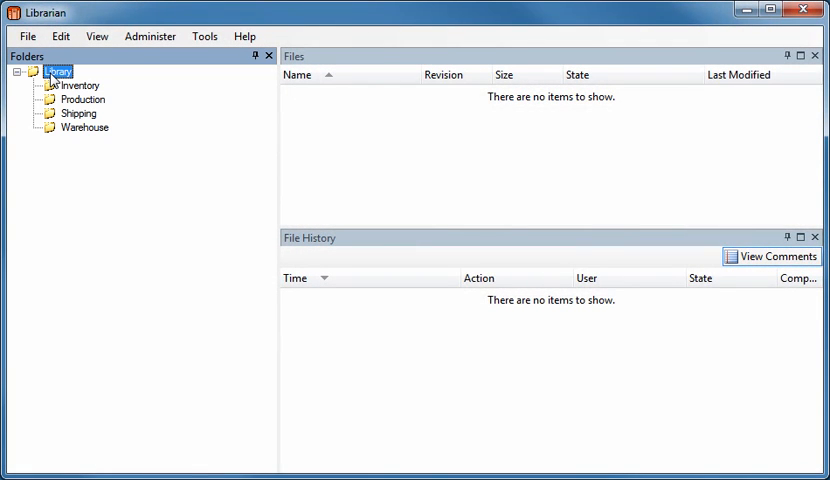
mouse_move(58, 86)
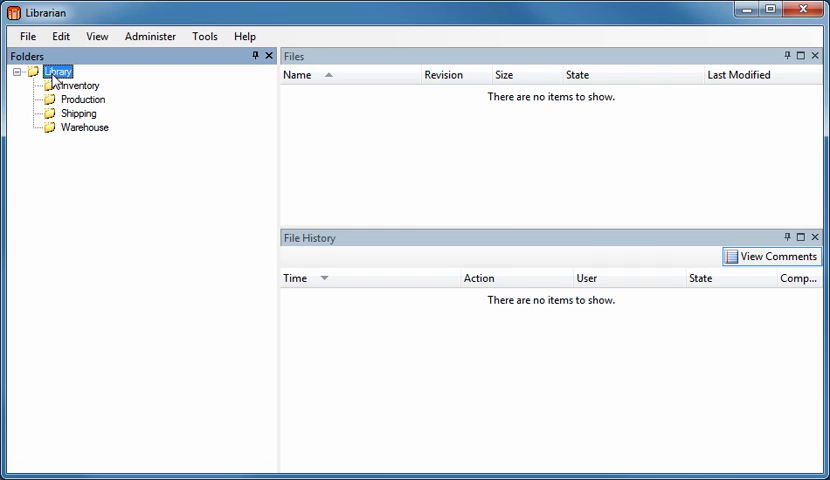
click(72, 84)
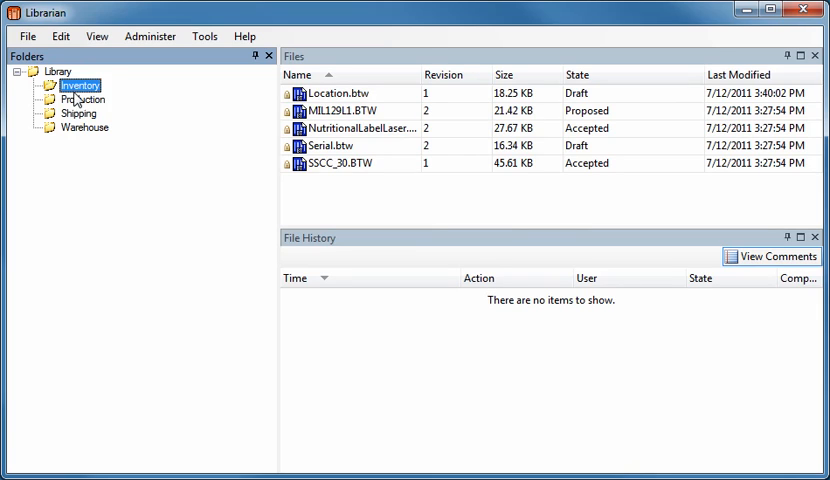
click(80, 100)
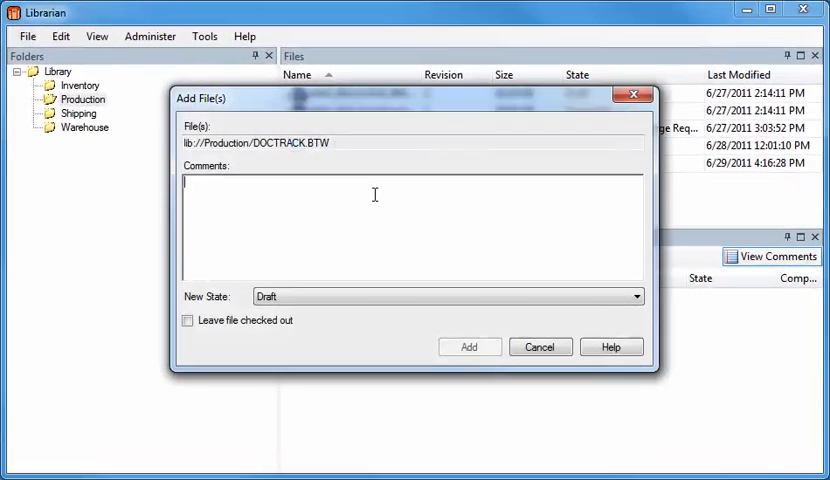
- Add DOCTRACK.BTW as a Draft with the check-in comment 'Checking'
text(Checking in.)
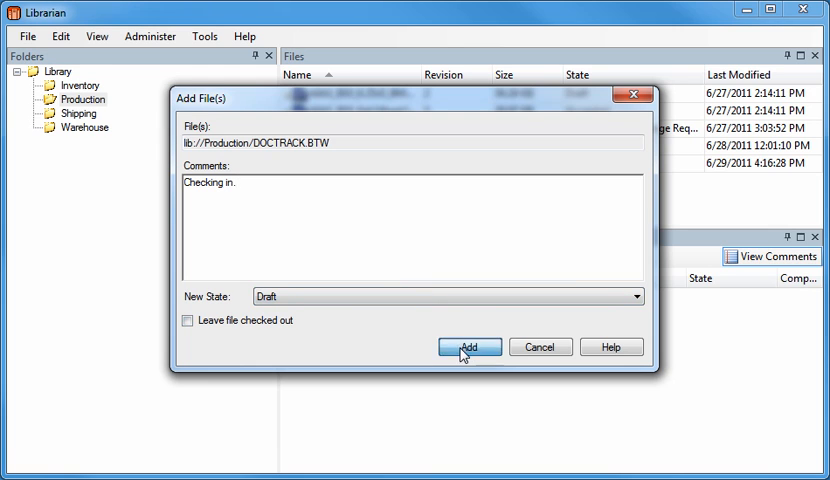
click(468, 348)
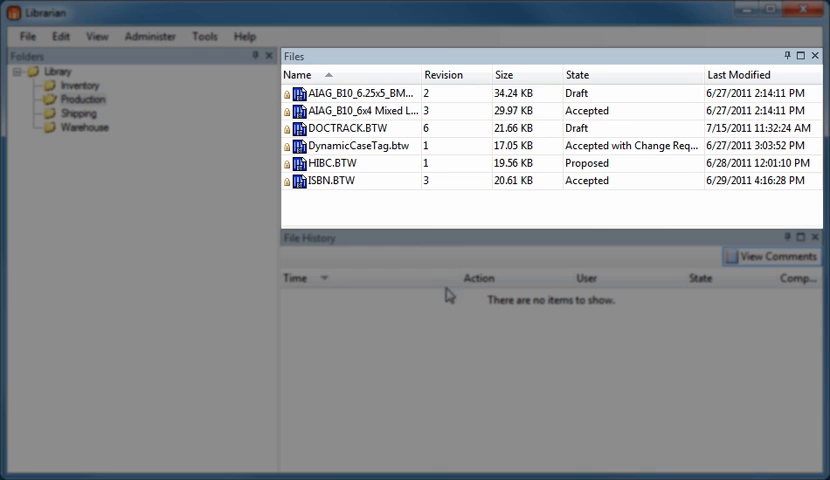
- View the file history of AIAG_B10_6x4 Mixed Load and the actions for its revision 3 rename entry
click(360, 110)
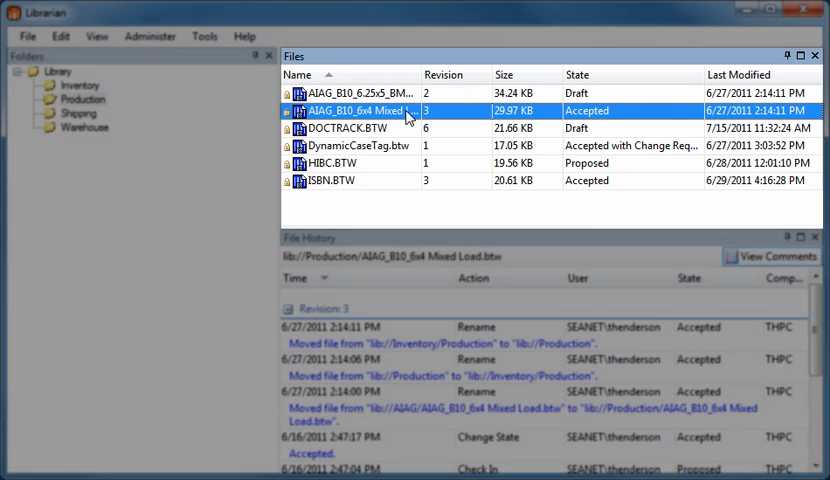
right_click(406, 112)
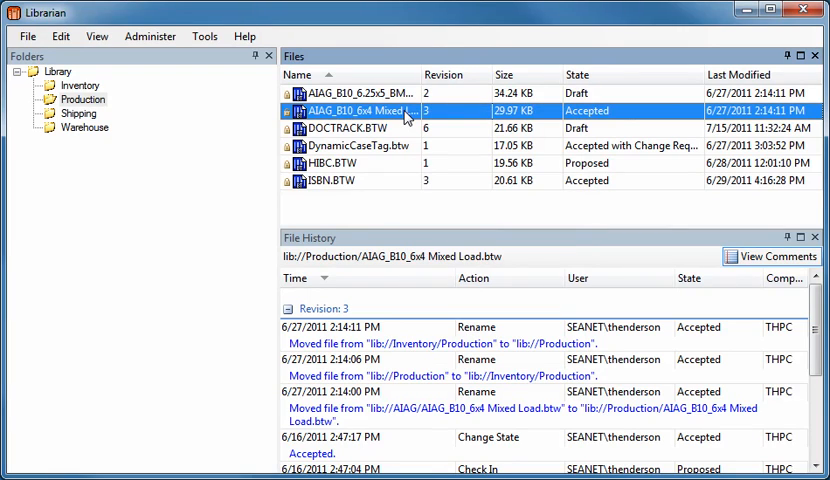
mouse_move(460, 250)
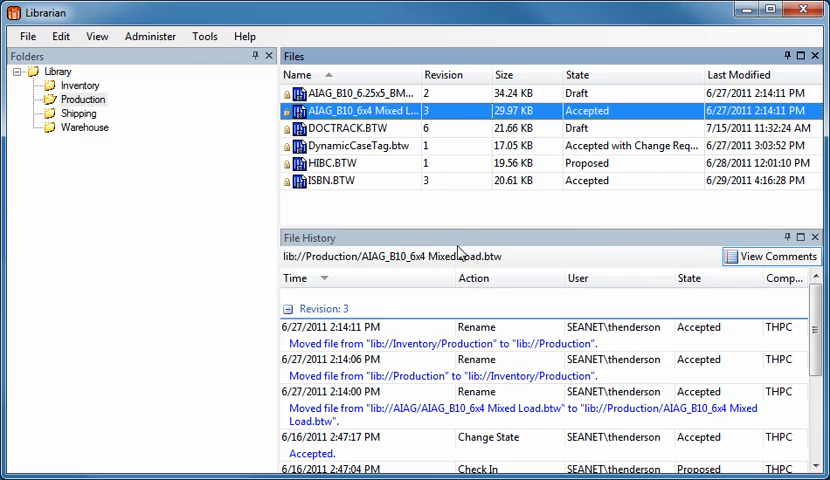
mouse_move(492, 338)
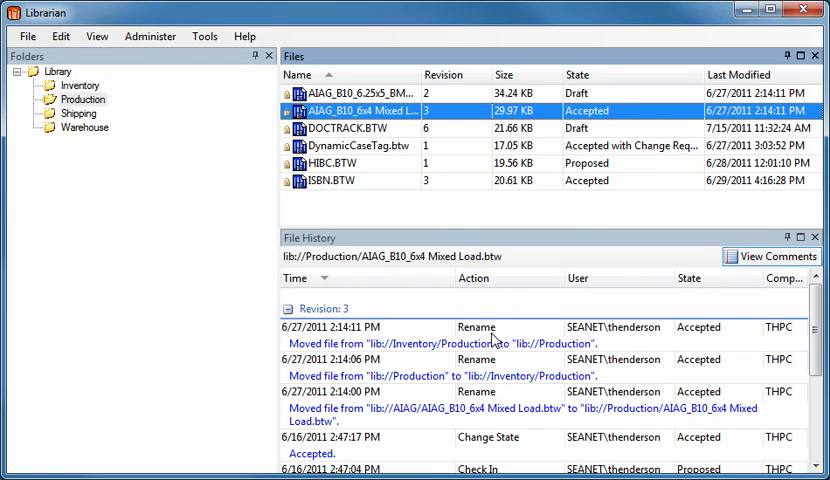
right_click(476, 328)
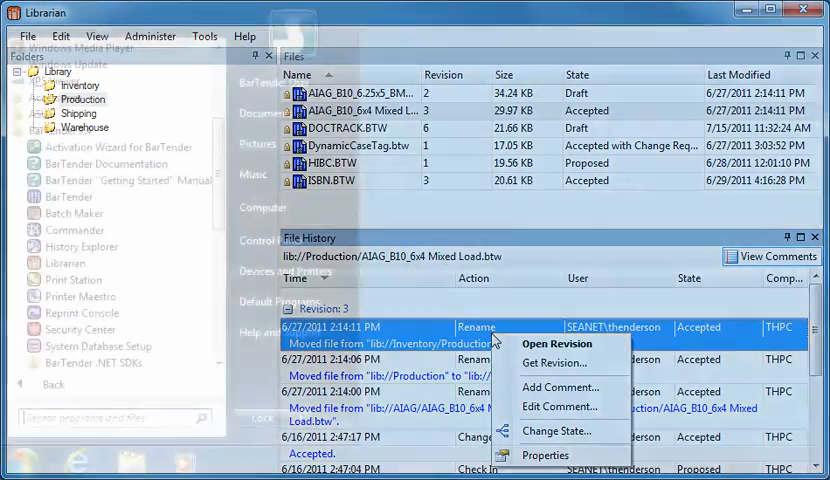
click(812, 10)
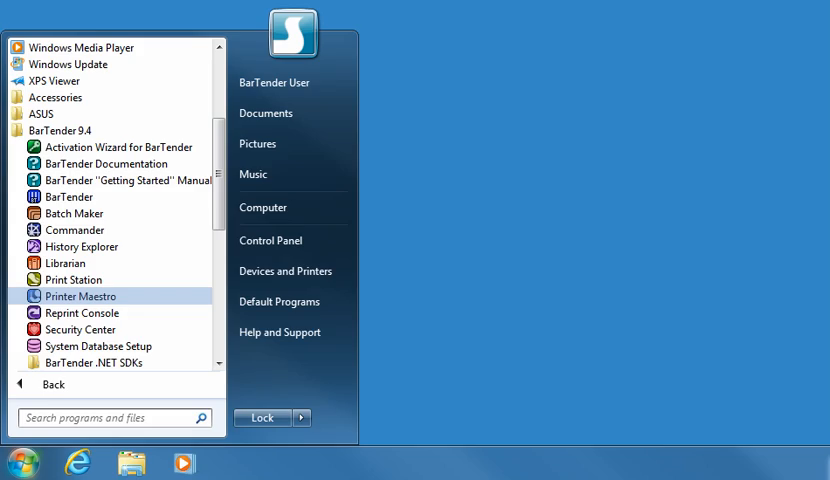
- Launch Printer Maestro and show the printer list with status, including paused Shipping Printer #1
click(80, 296)
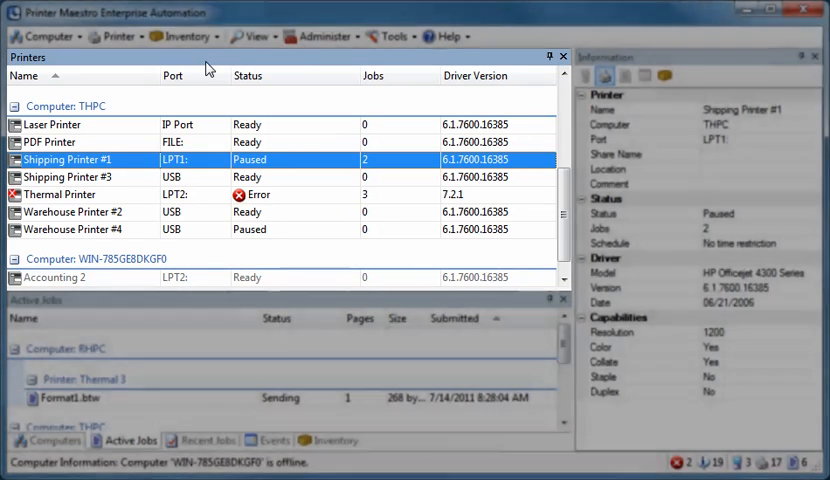
click(252, 36)
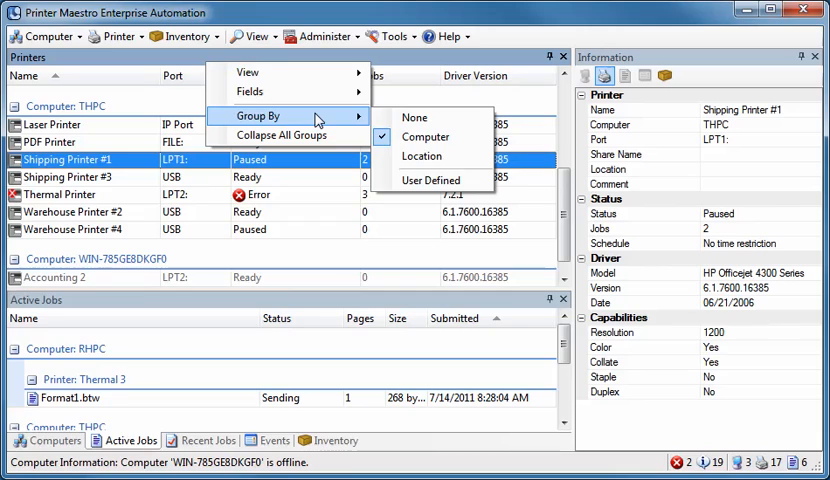
mouse_move(414, 116)
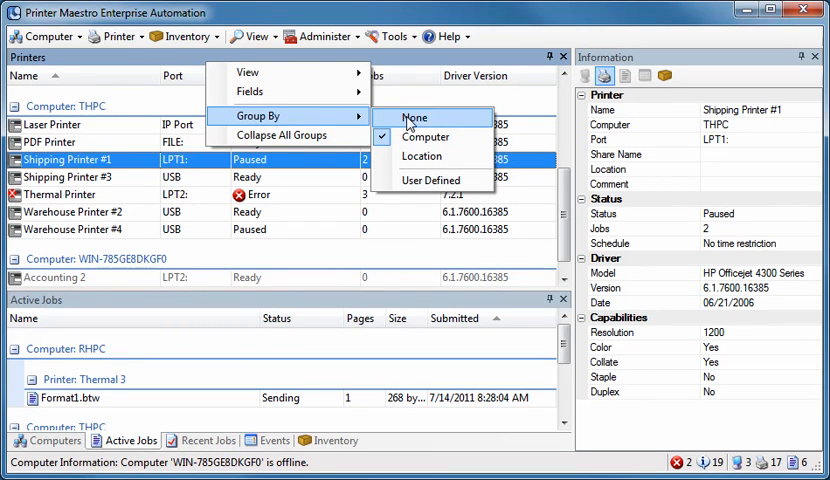
- Set Group By to None and show Shipping Printer #3's details
click(412, 116)
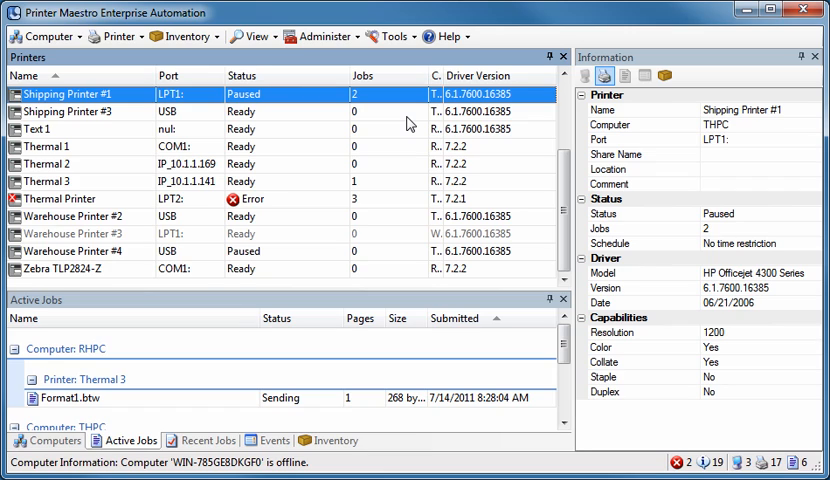
mouse_move(382, 124)
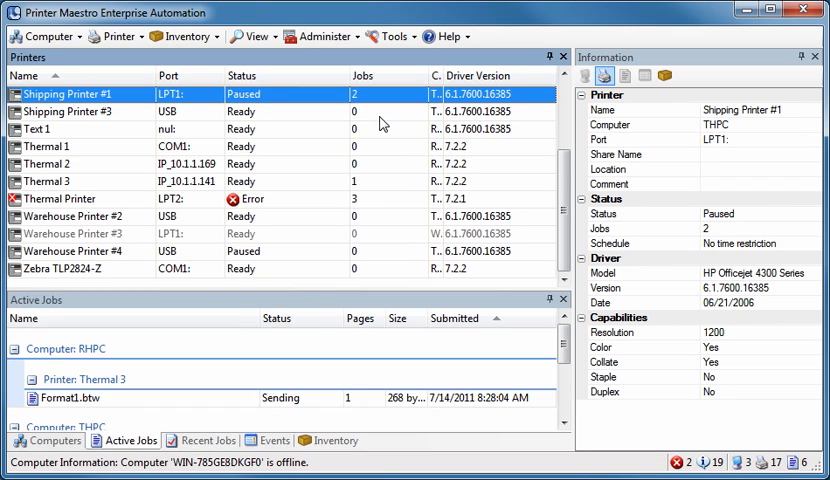
click(72, 110)
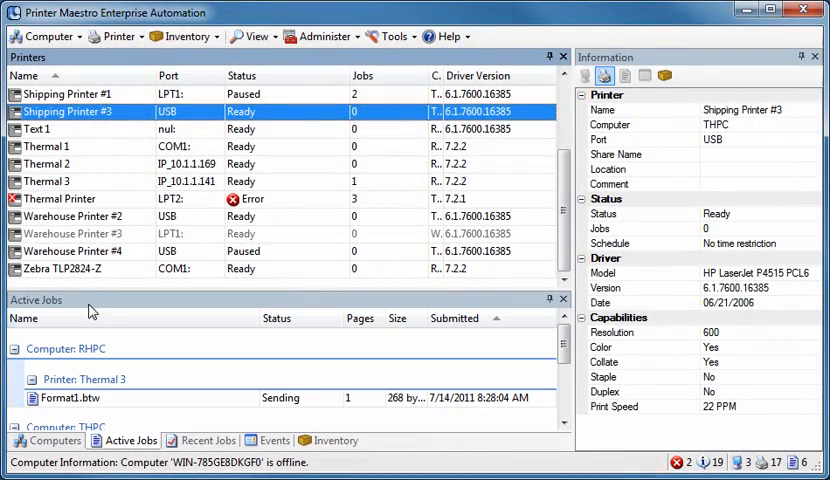
- Cycle the lower pane through Computers, Active Jobs, Recent Jobs, Events and Inventory
click(58, 440)
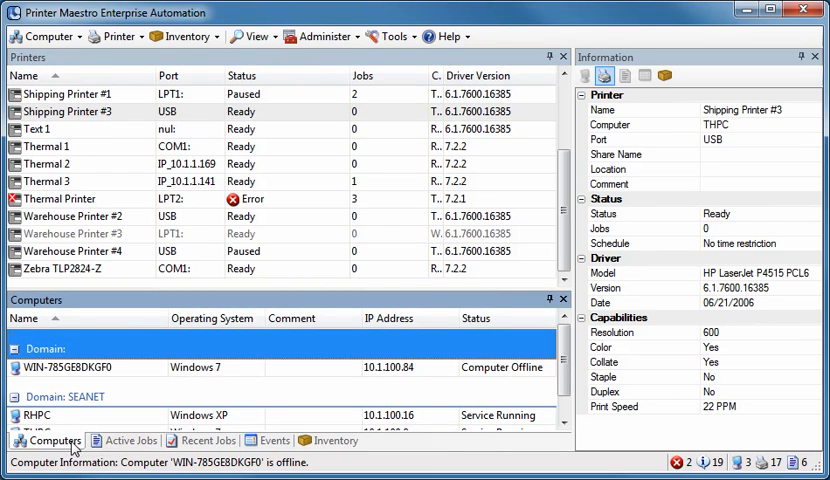
click(132, 440)
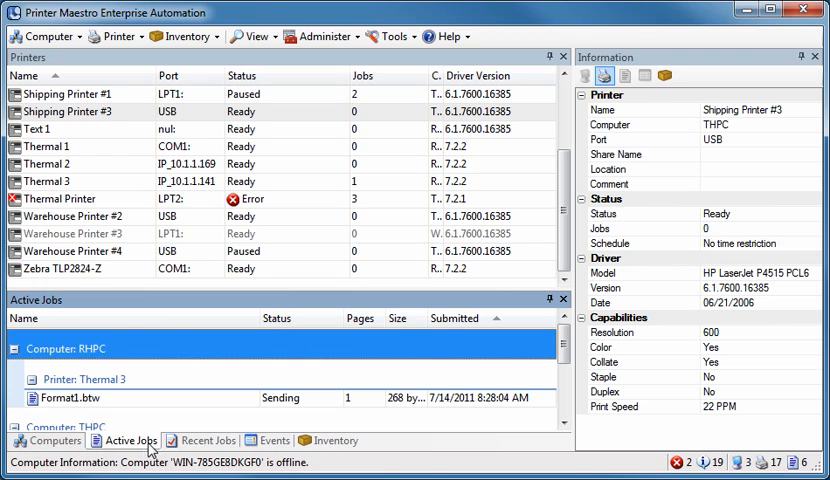
click(212, 440)
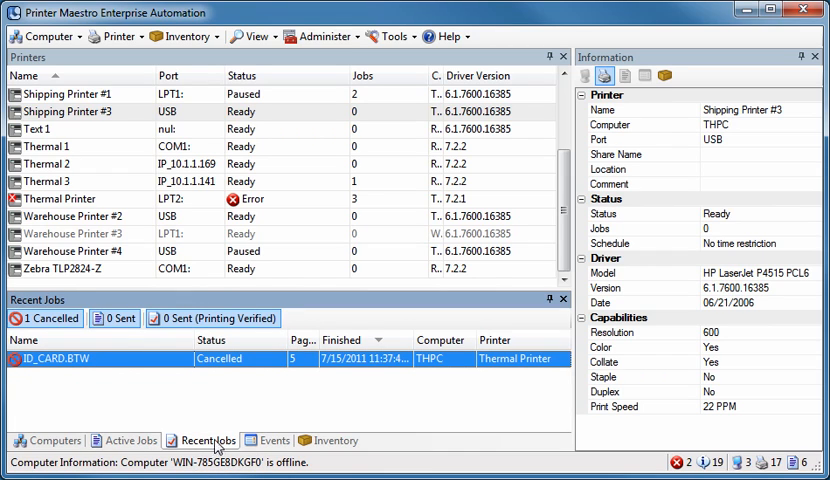
click(276, 440)
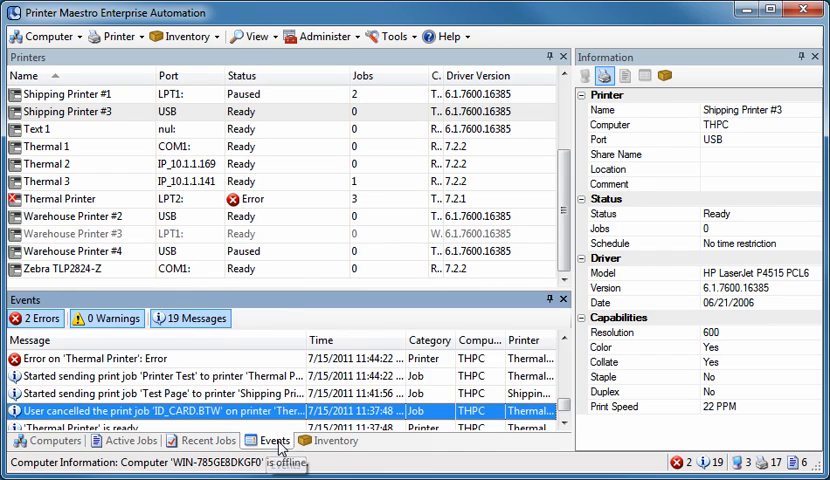
mouse_move(278, 452)
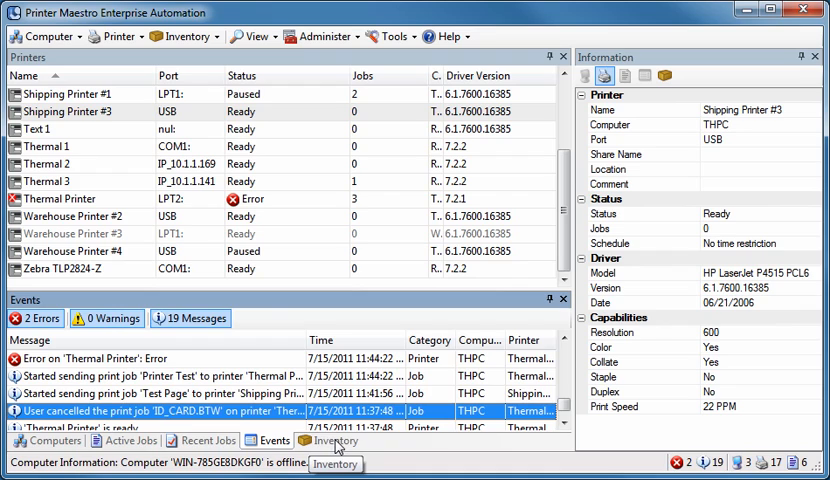
click(332, 440)
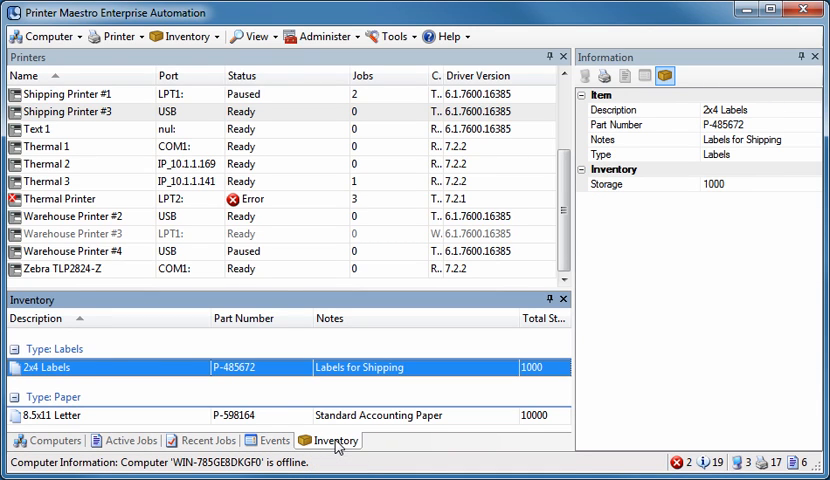
mouse_move(376, 416)
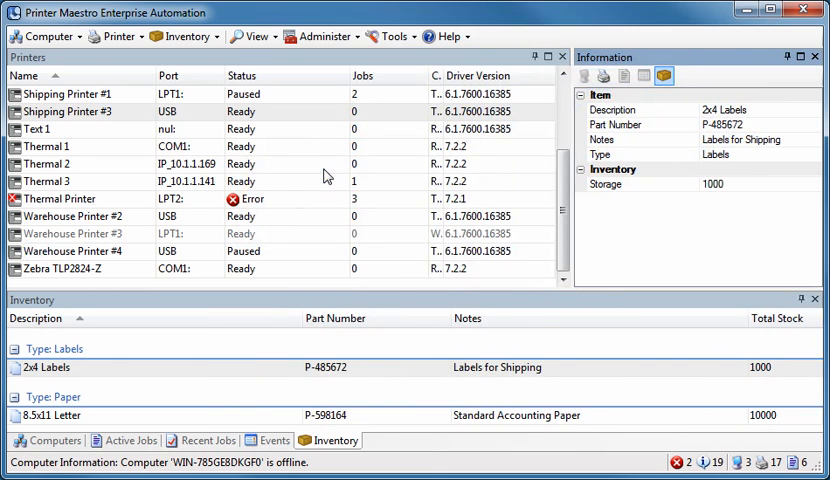
- Launch Security Center from the BarTender 9.4 list and show the Encryption keys
click(10, 462)
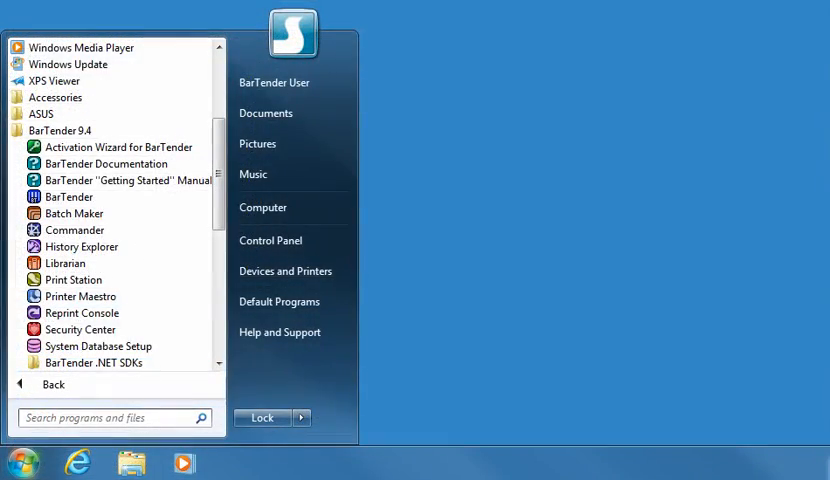
mouse_move(80, 328)
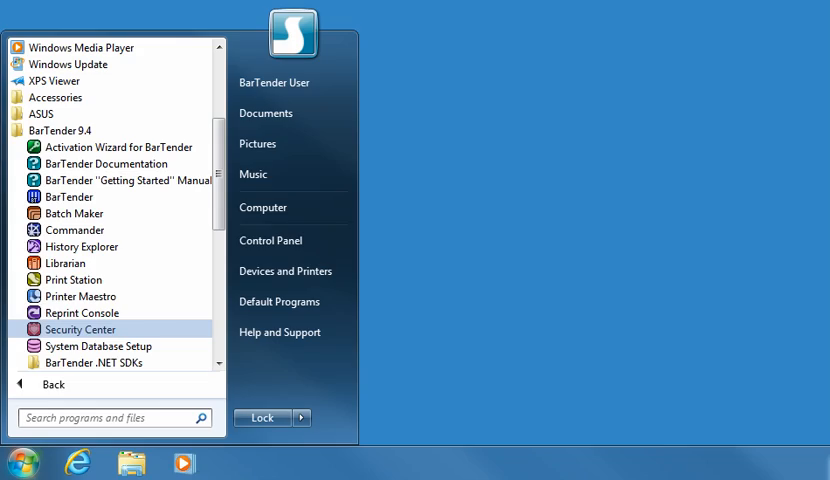
click(80, 328)
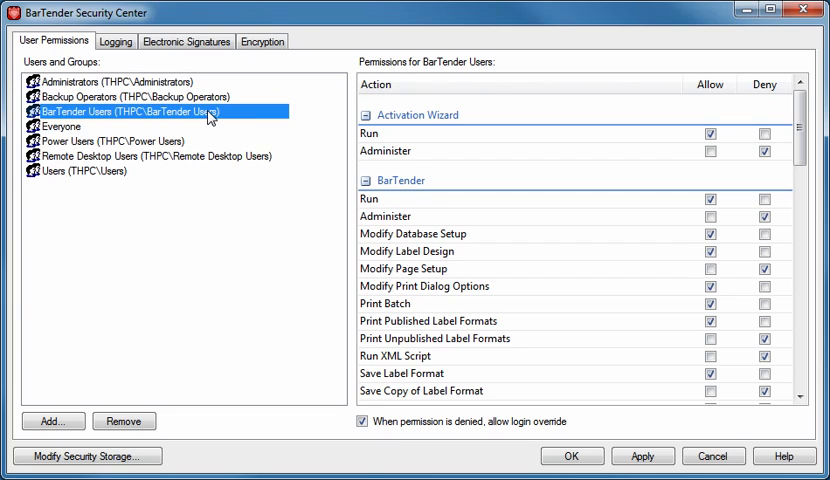
mouse_move(488, 252)
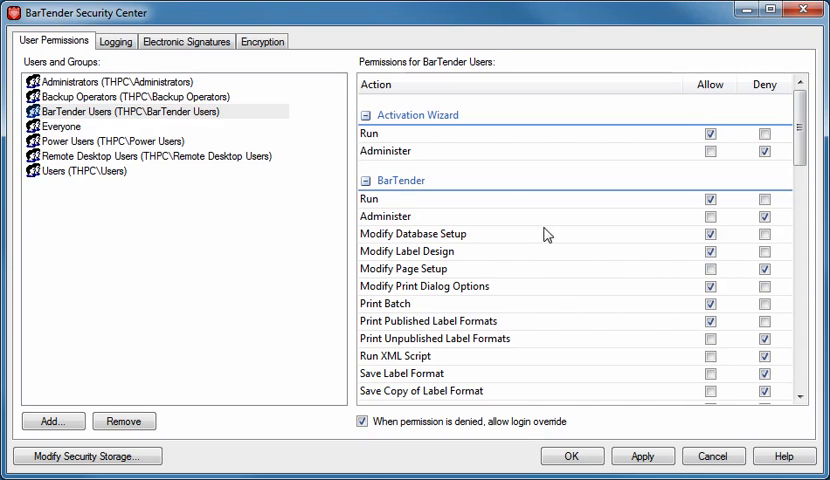
click(260, 40)
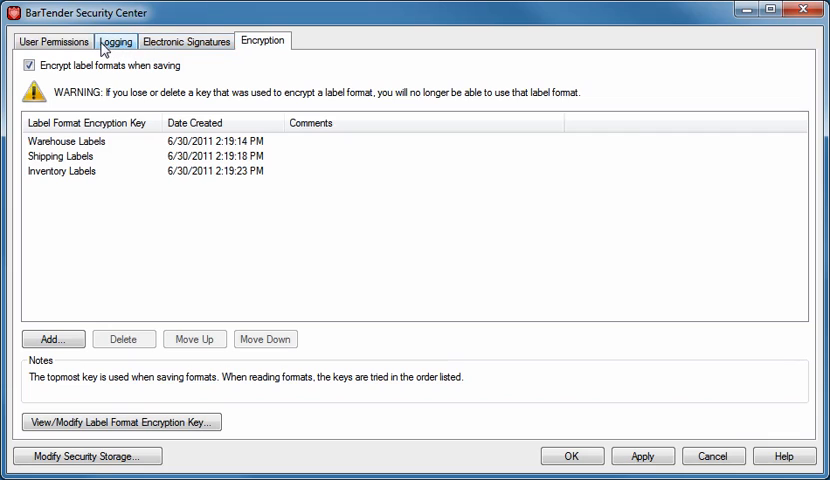
- Review the Logging and Electronic Signatures settings, then return to Encryption
click(52, 40)
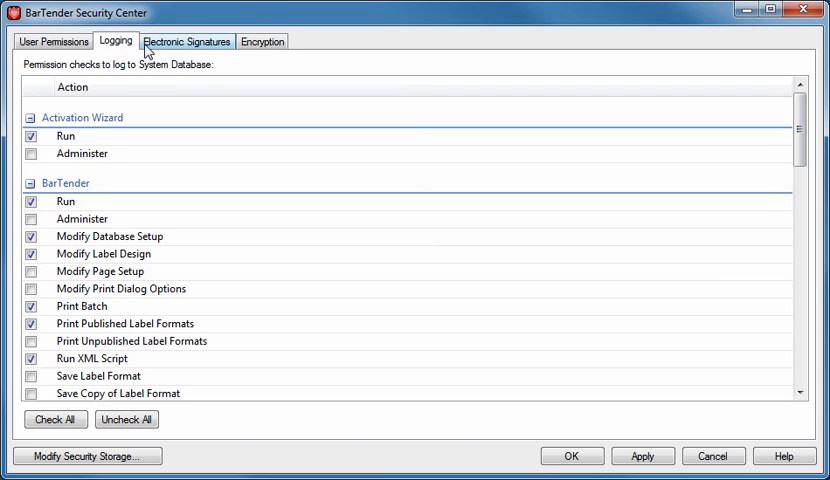
click(200, 40)
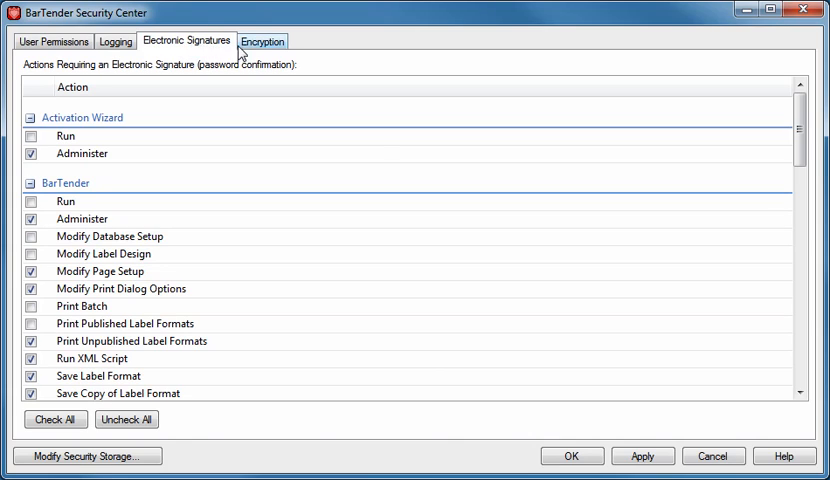
click(262, 40)
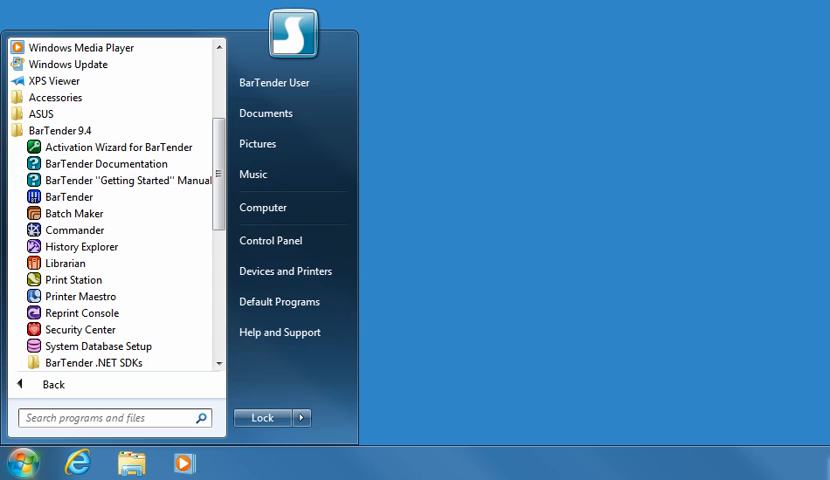
mouse_move(74, 212)
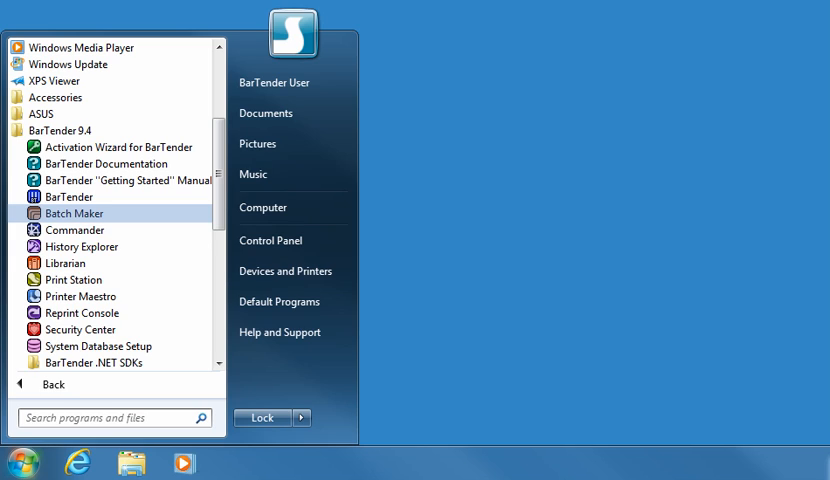
- Launch Batch Maker on Customer Order Batch and start adding another label format
click(72, 212)
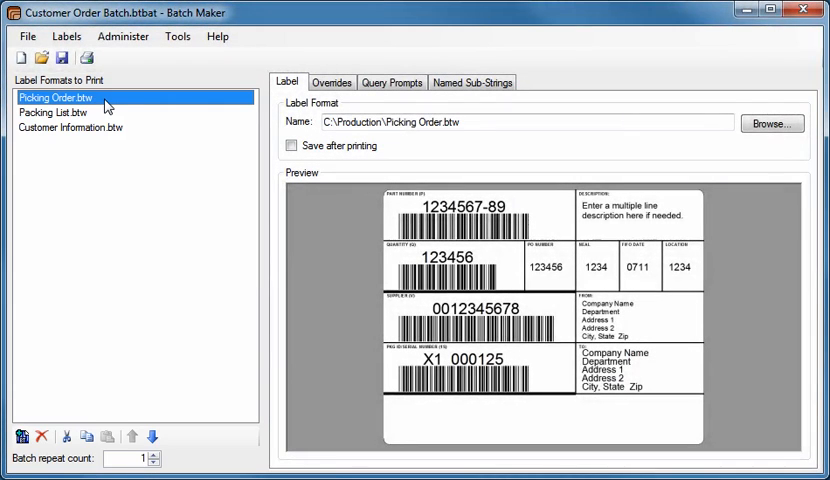
mouse_move(140, 128)
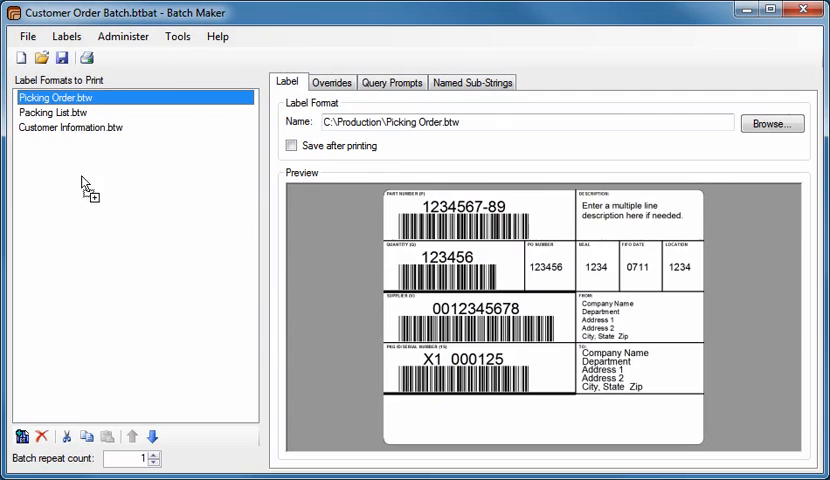
click(64, 142)
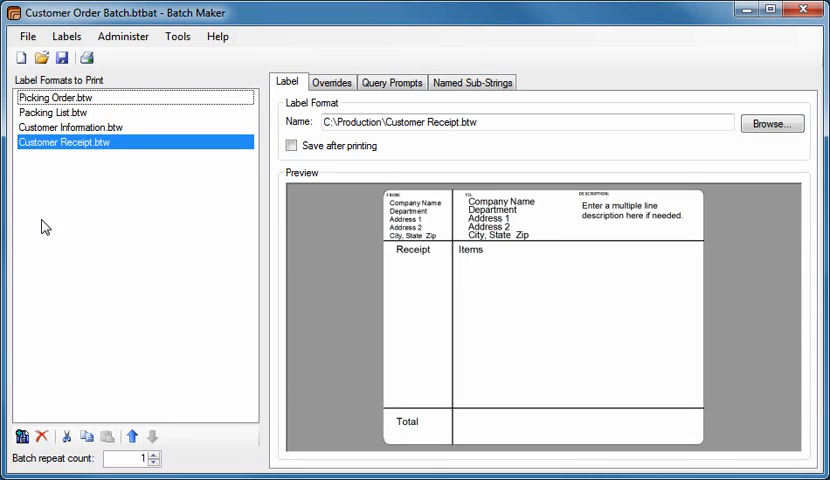
mouse_move(20, 446)
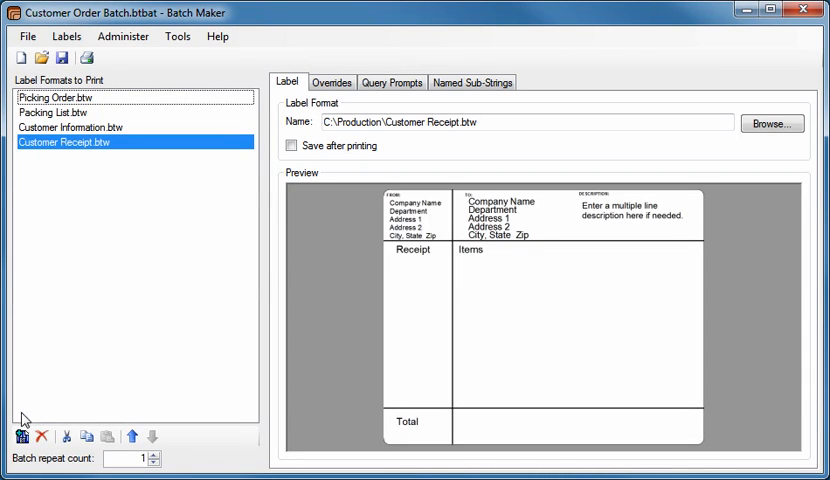
- Add Shipping Label.btw from the Production folder as the batch's fifth format and show its overrides
click(772, 122)
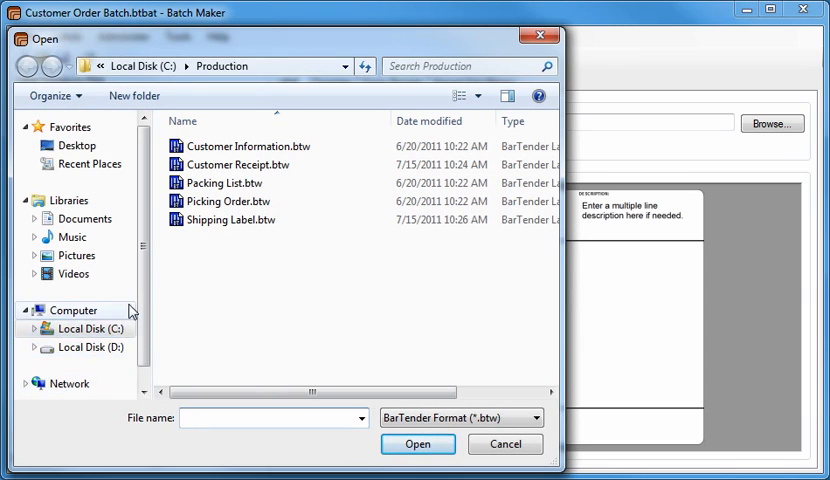
click(232, 220)
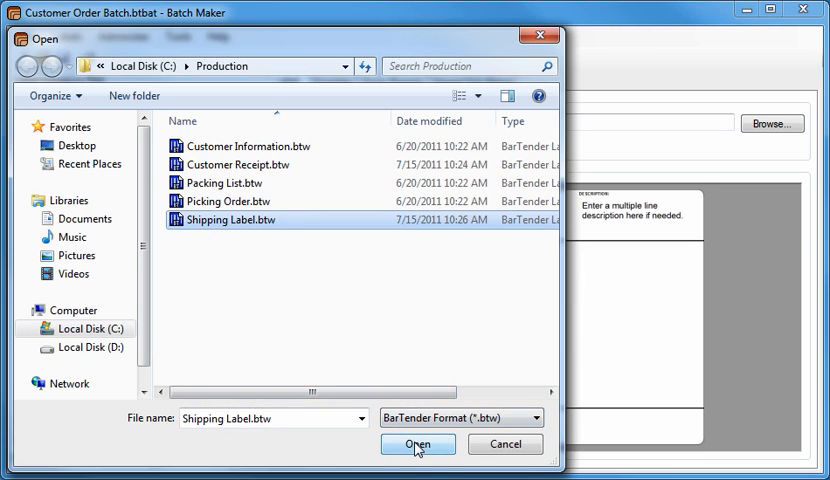
click(416, 444)
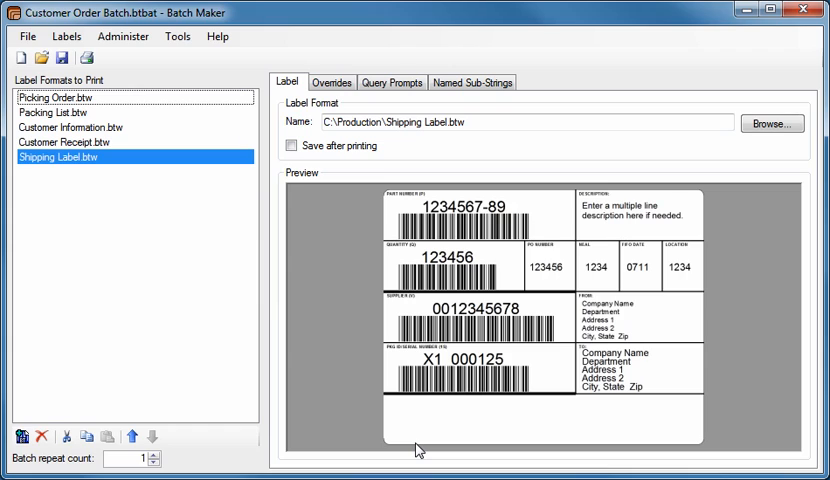
mouse_move(344, 240)
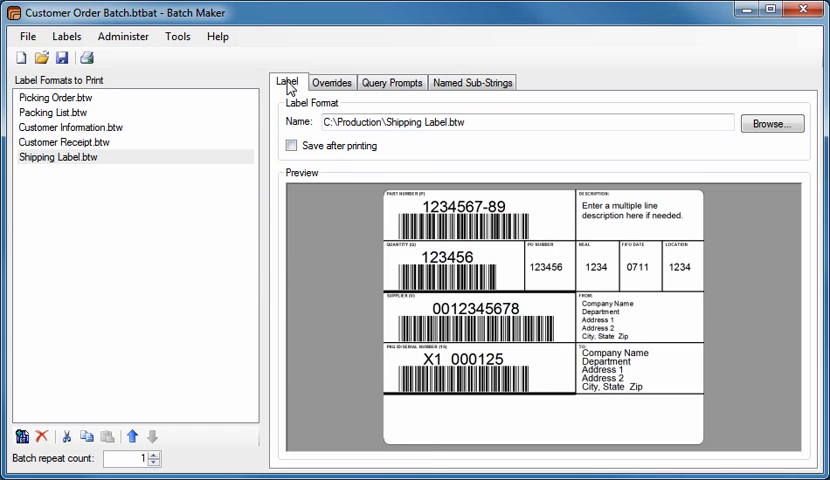
mouse_move(332, 84)
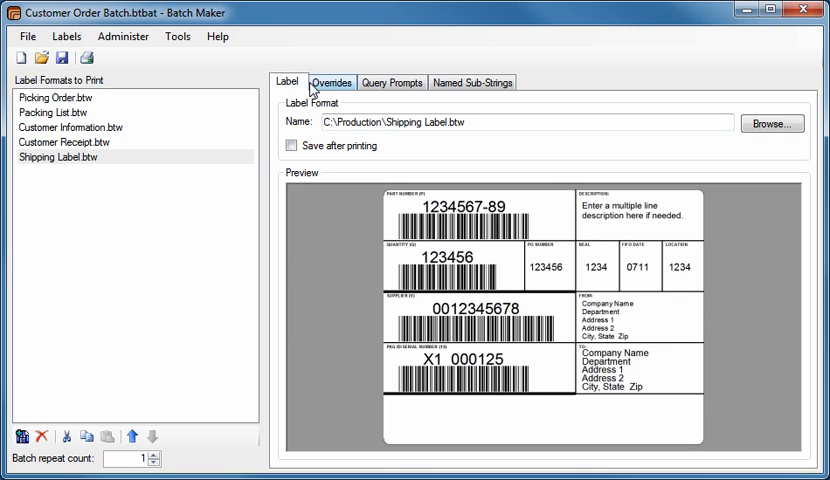
click(332, 82)
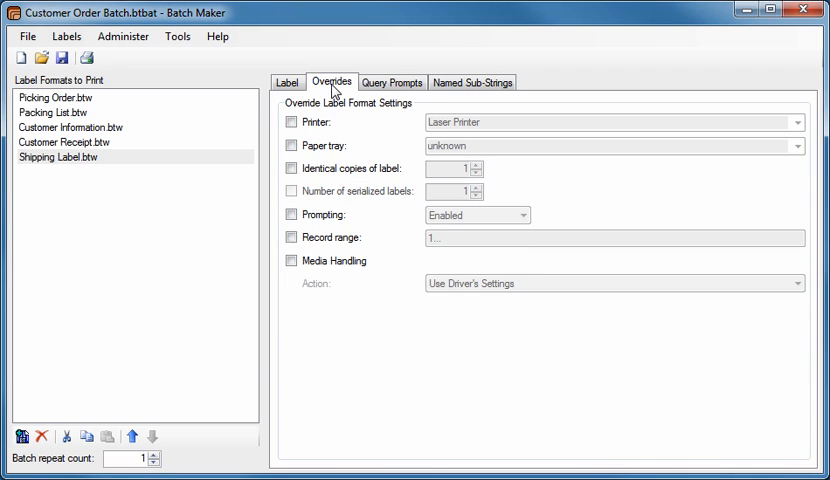
mouse_move(338, 84)
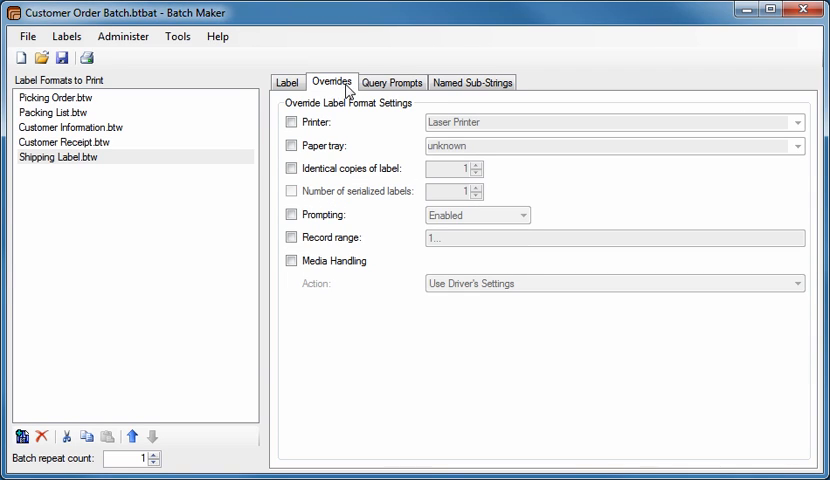
- Review the Shipping Label's query prompts and named sub-strings, then close Batch Maker
click(392, 82)
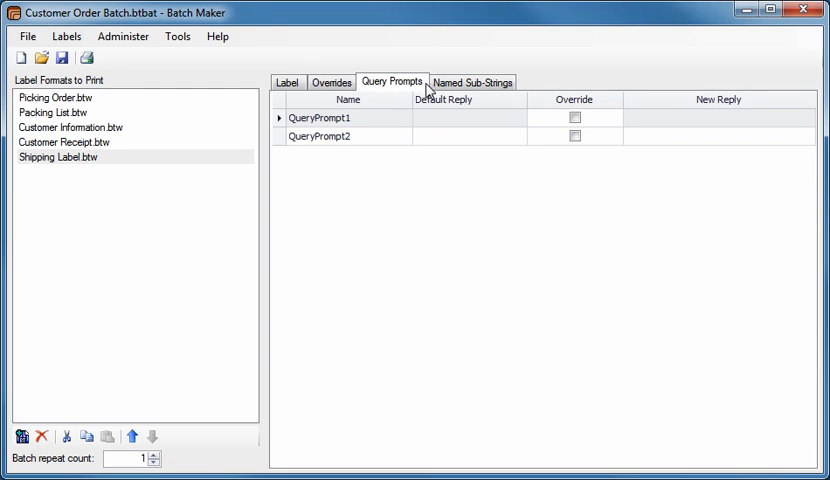
click(484, 80)
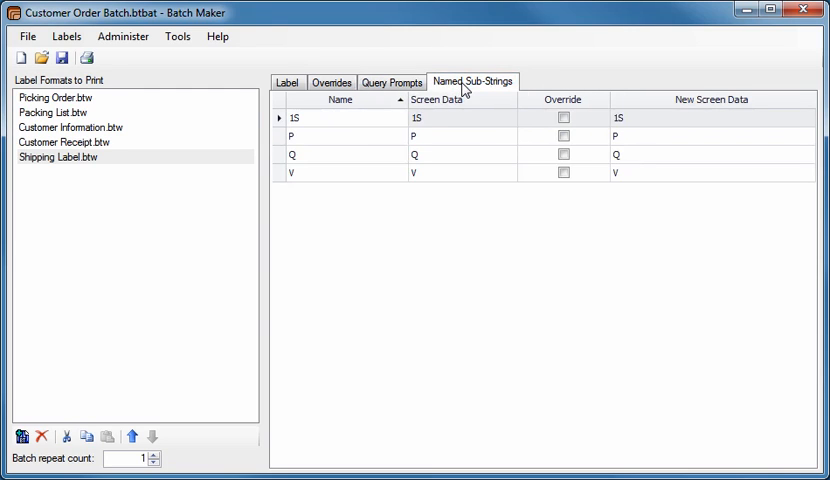
click(10, 472)
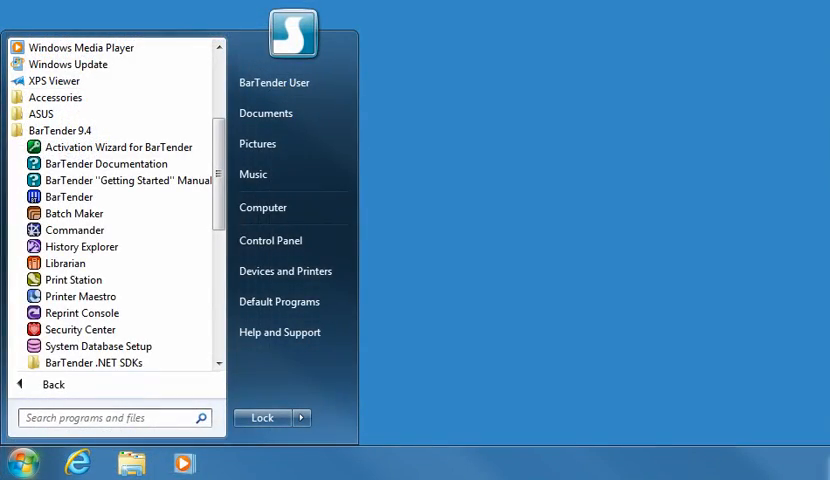
mouse_move(72, 280)
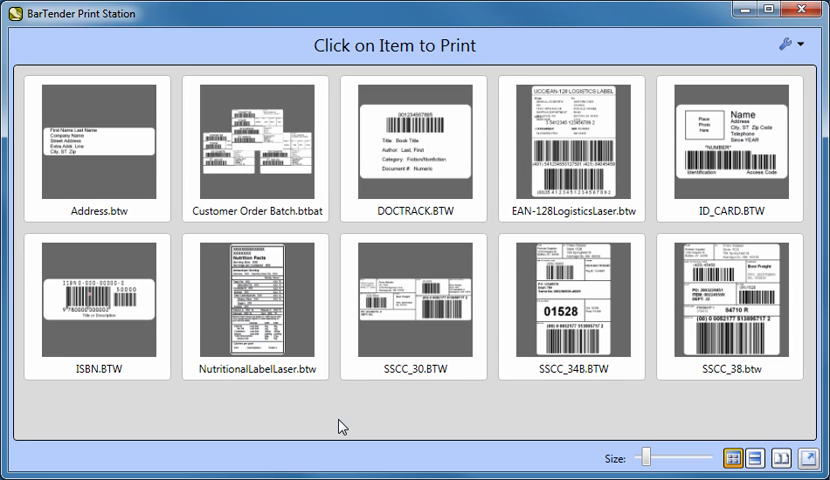
- Launch Print Station to show the Click on Item to Print gallery
click(572, 304)
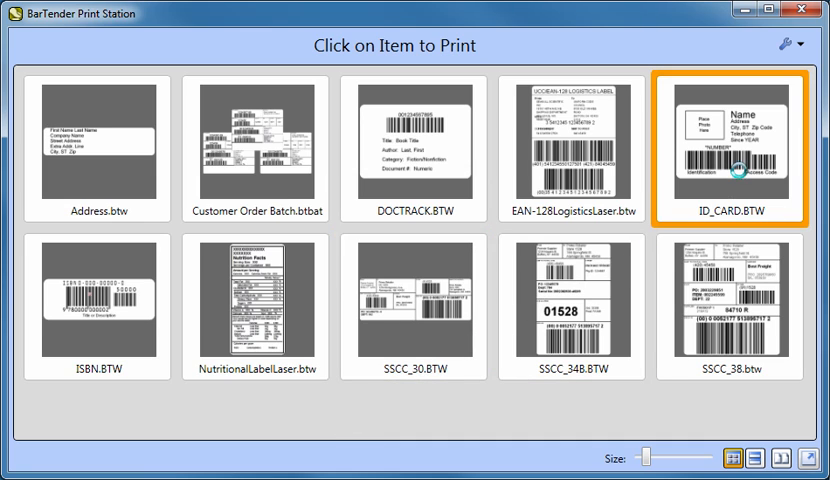
- Print one copy of ID_CARD.BTW on the Thermal Printer
click(728, 140)
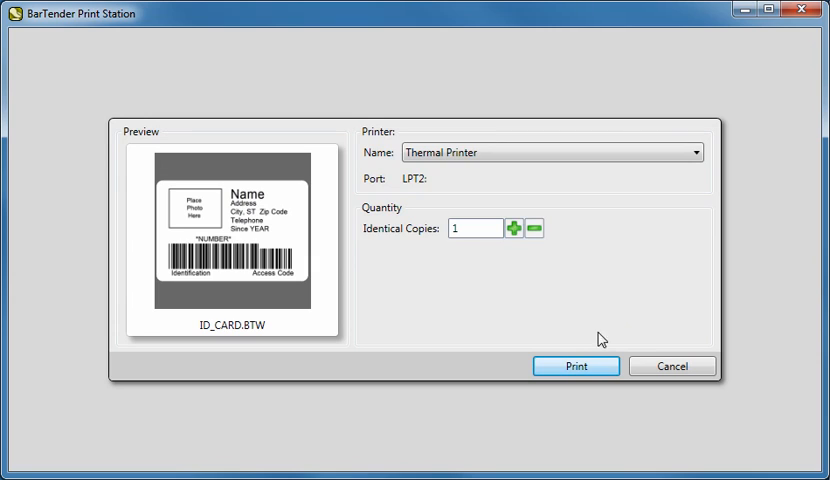
click(576, 366)
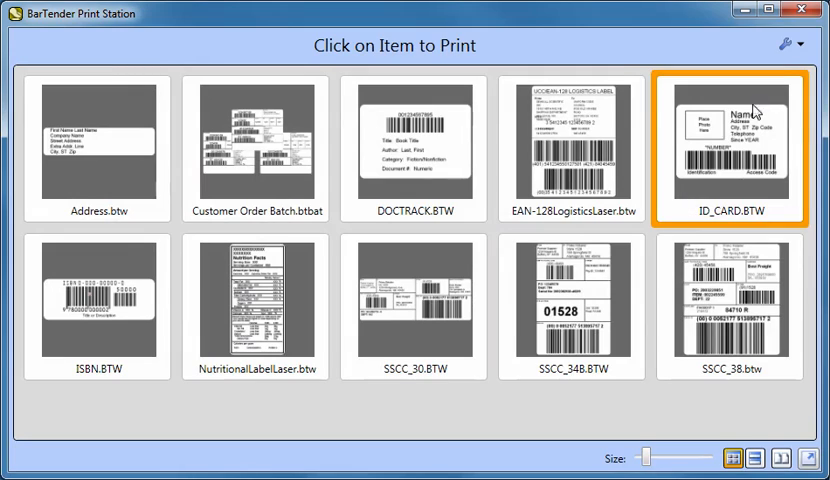
- Show Print Station's setup and help options menu via the wrench icon, then dismiss it
click(806, 44)
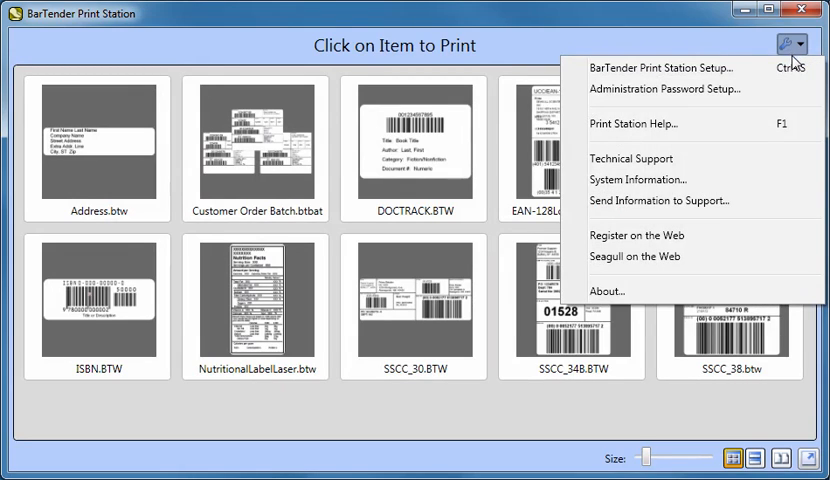
click(656, 68)
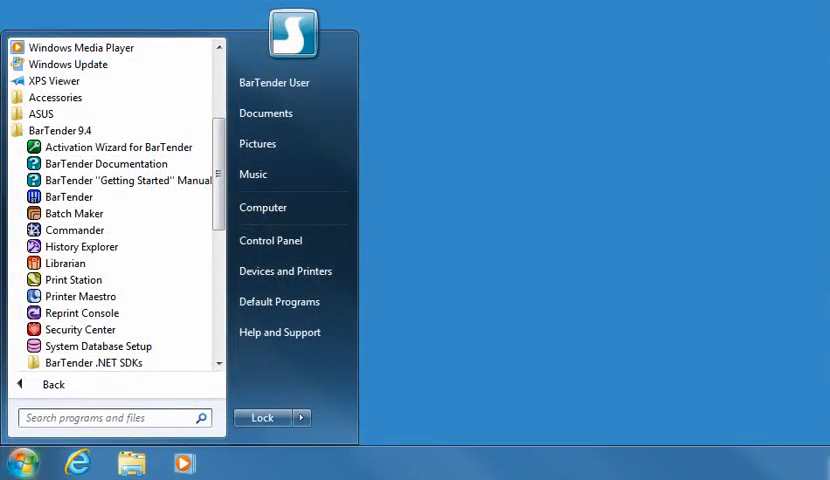
mouse_move(84, 312)
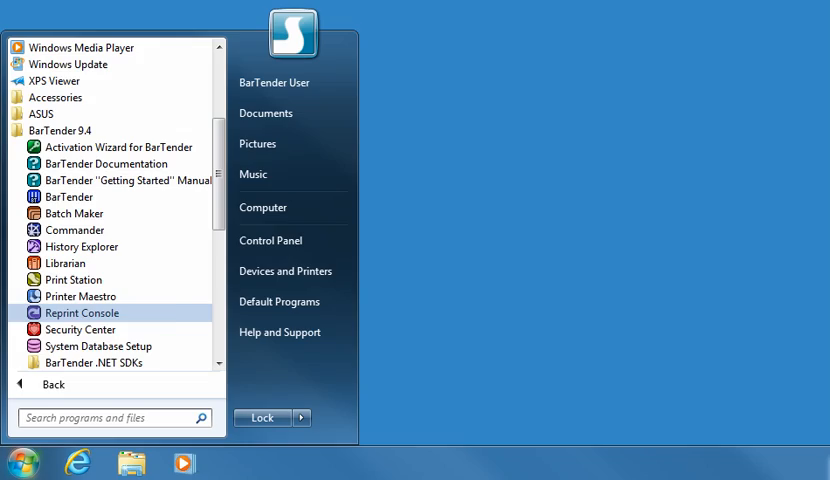
- Launch Reprint Console listing print jobs that ended with errors
click(82, 312)
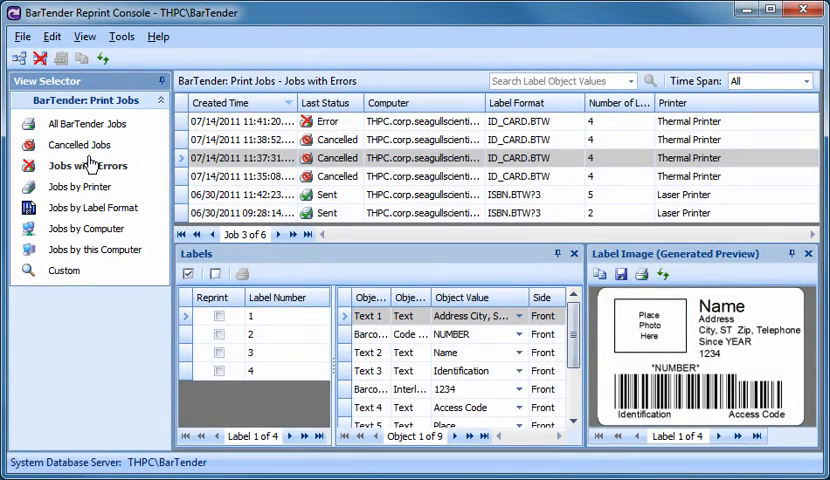
- List all BarTender jobs and select the 4x4Mixed Load.btw job to preview its label
click(88, 122)
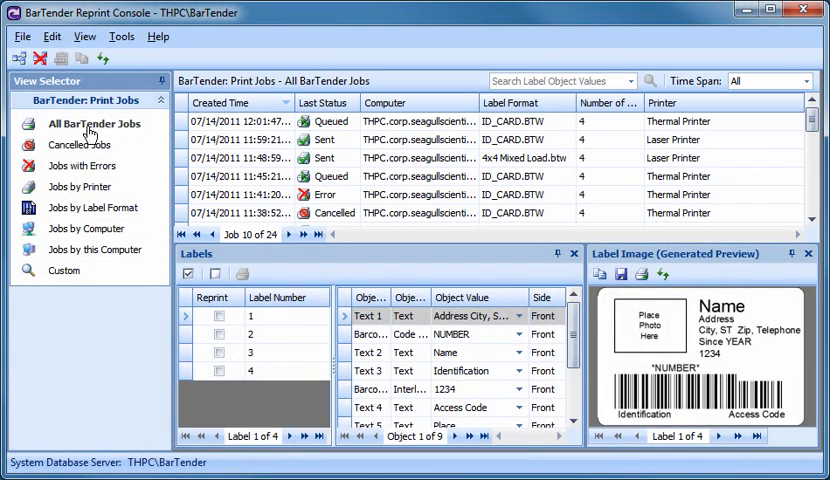
mouse_move(264, 160)
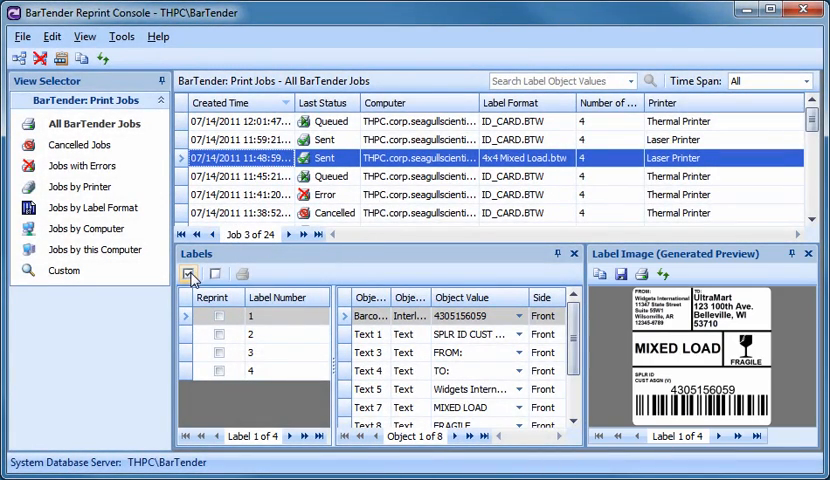
click(190, 274)
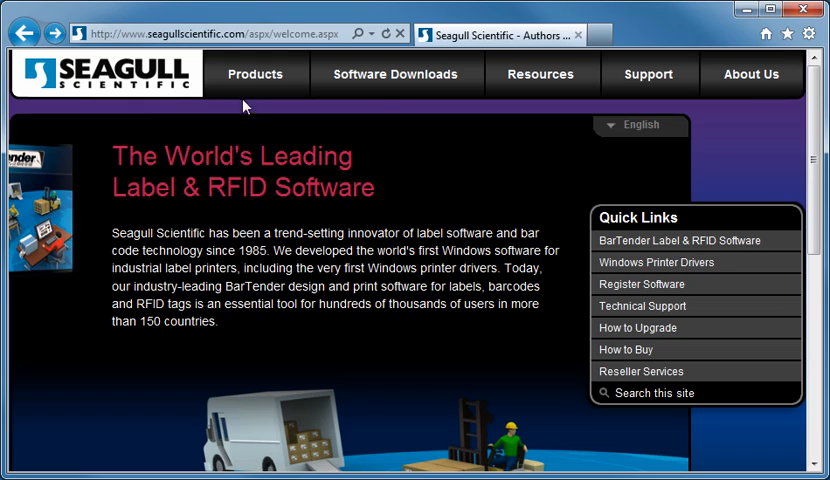
- Go to the BarTender Label & RFID Software page from the Products menu
click(264, 74)
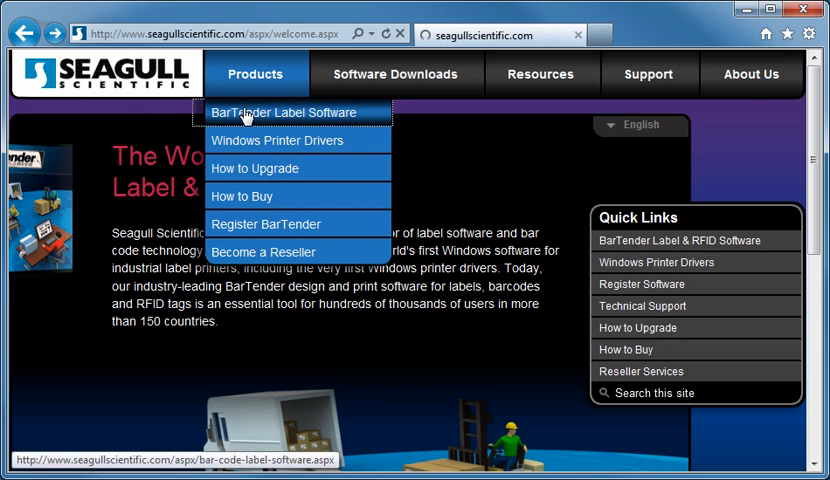
click(284, 112)
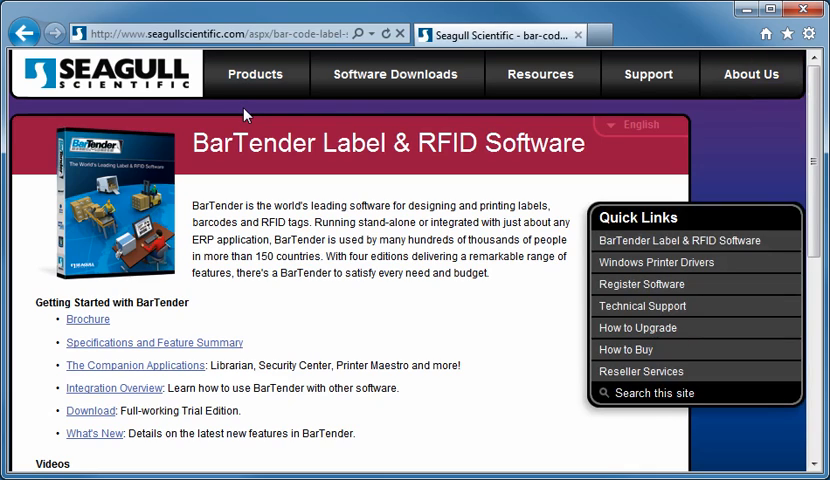
mouse_move(204, 194)
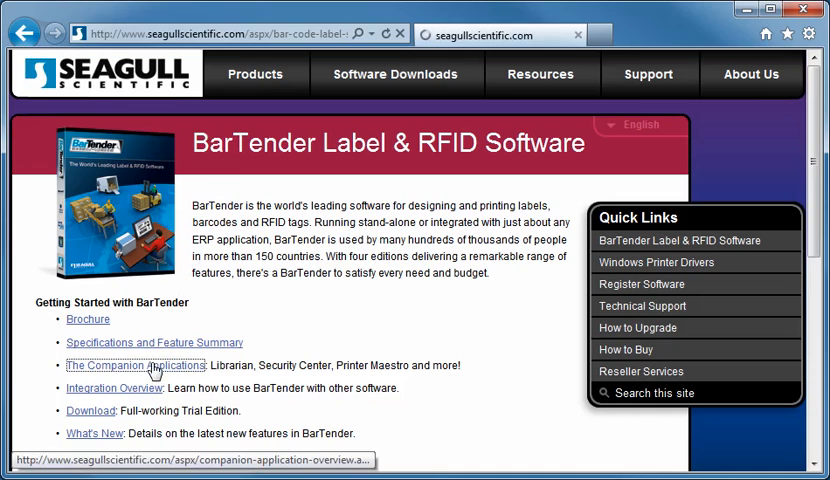
- Open the Companion Applications page and scroll to the Commander integration entry
click(122, 364)
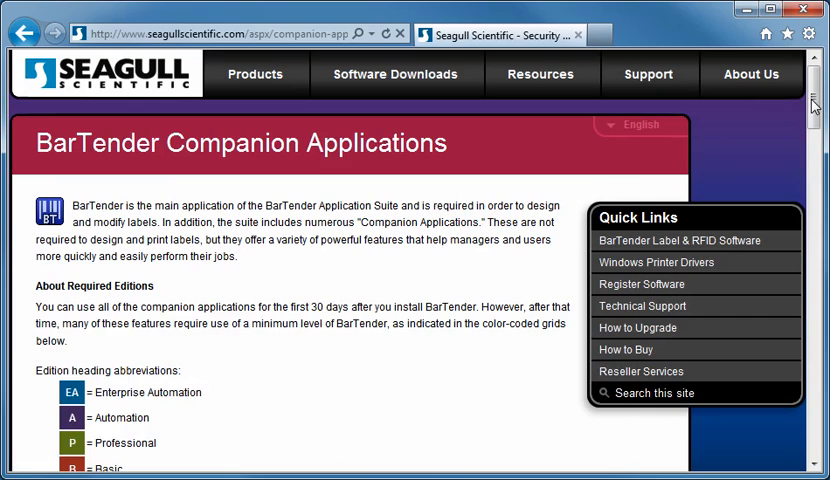
scroll(down, 3)
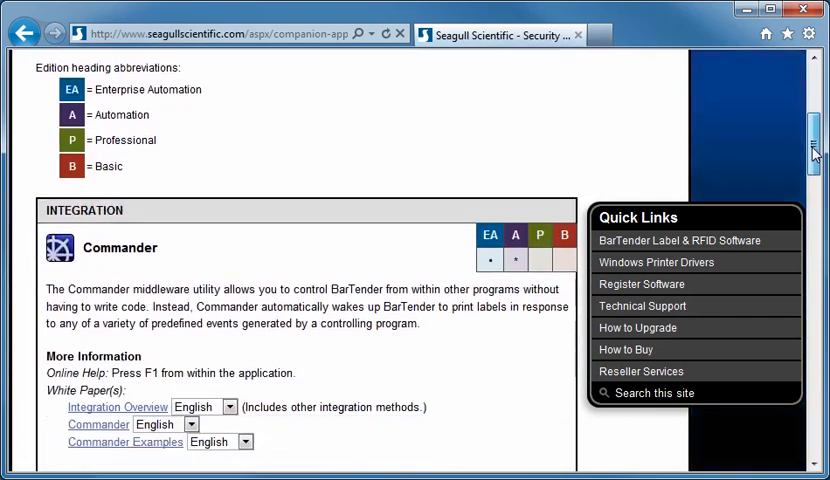
scroll(down, 3)
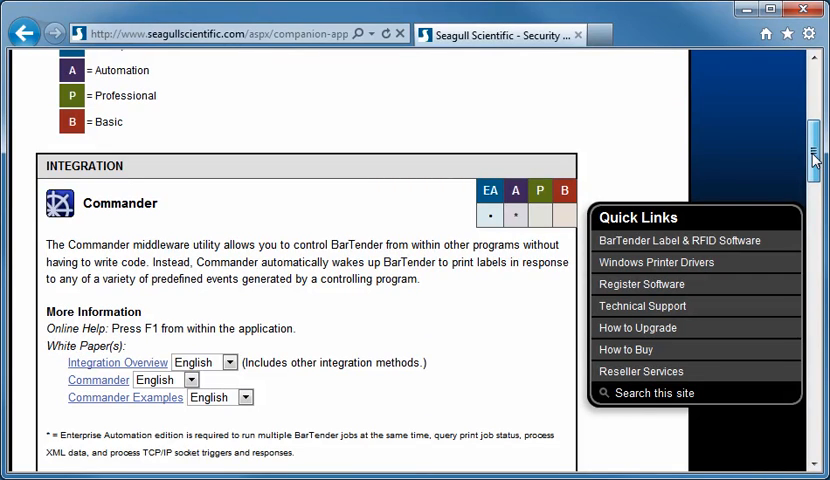